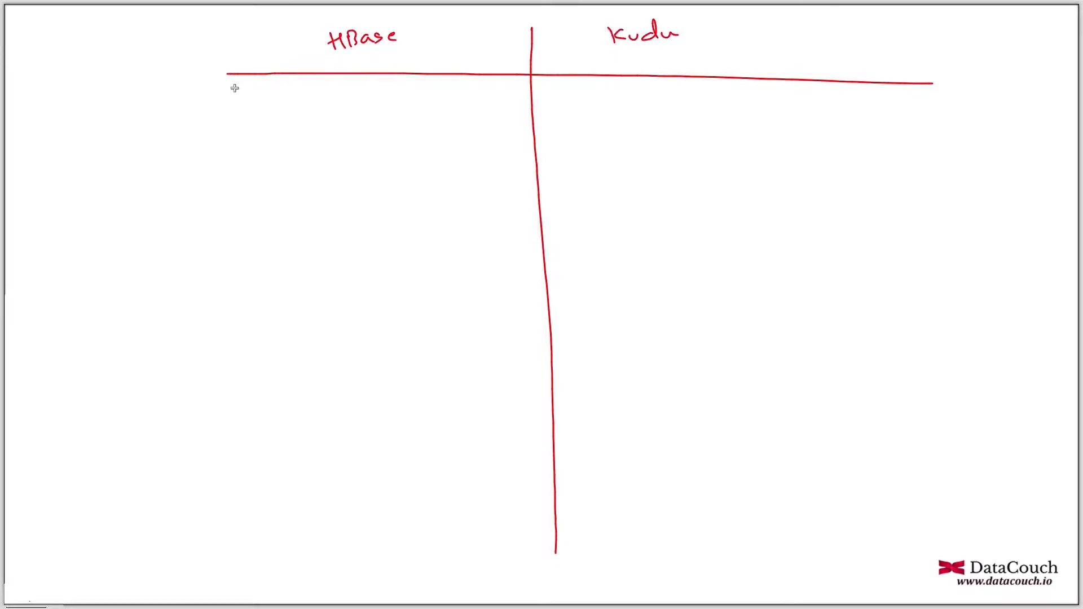
mouse_move(619, 62)
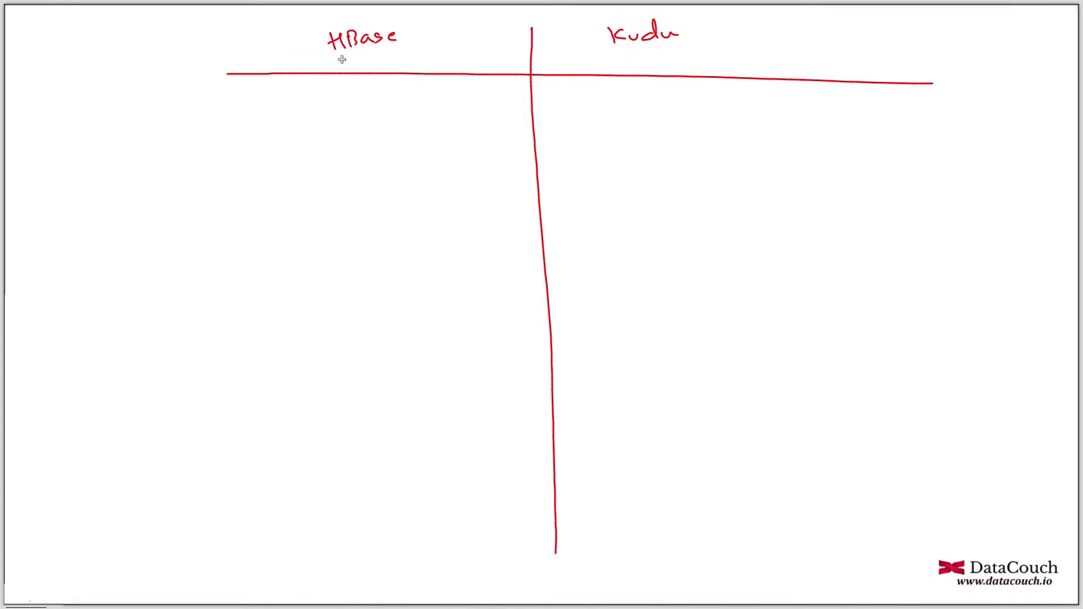
mouse_move(385, 54)
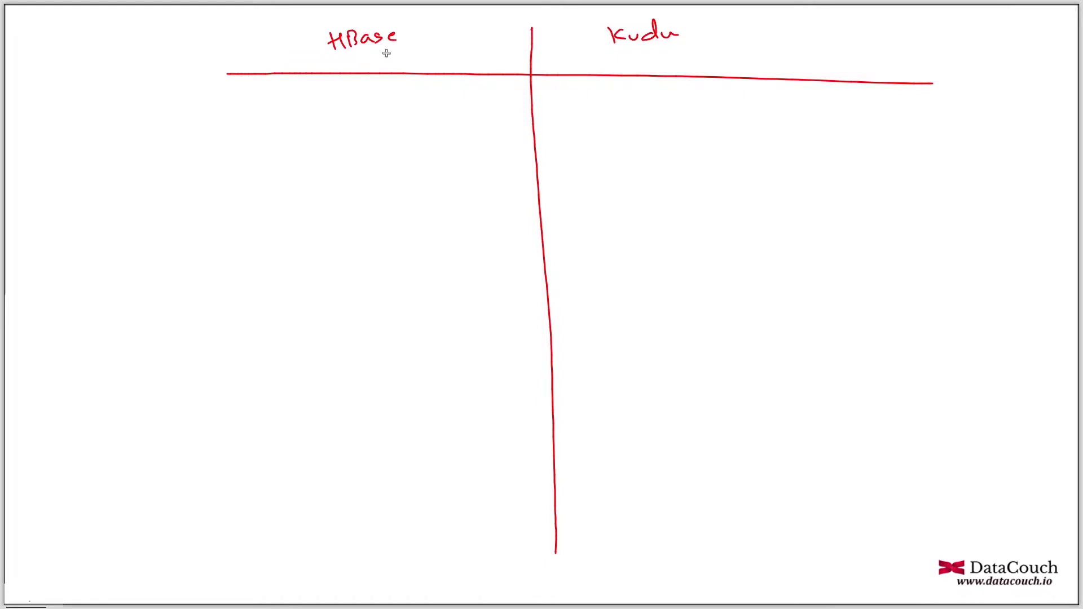
mouse_move(656, 50)
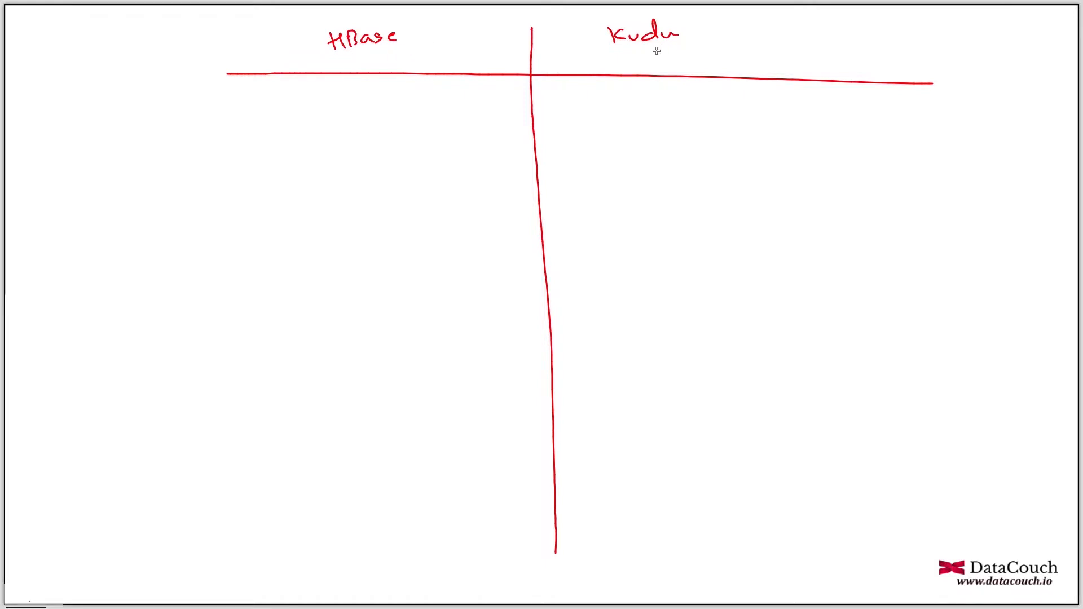
mouse_move(700, 44)
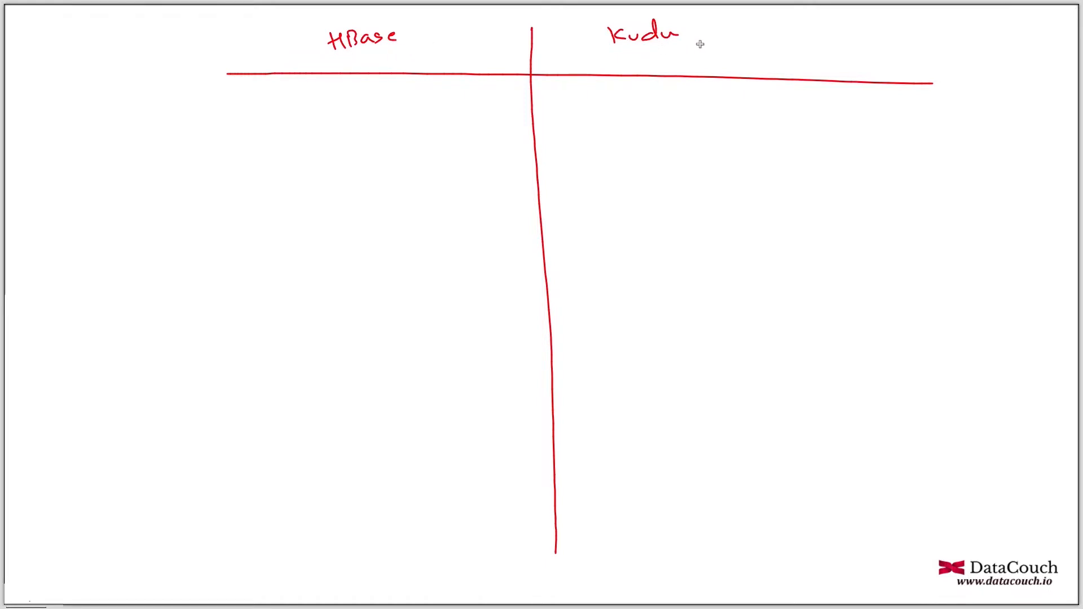
mouse_move(179, 102)
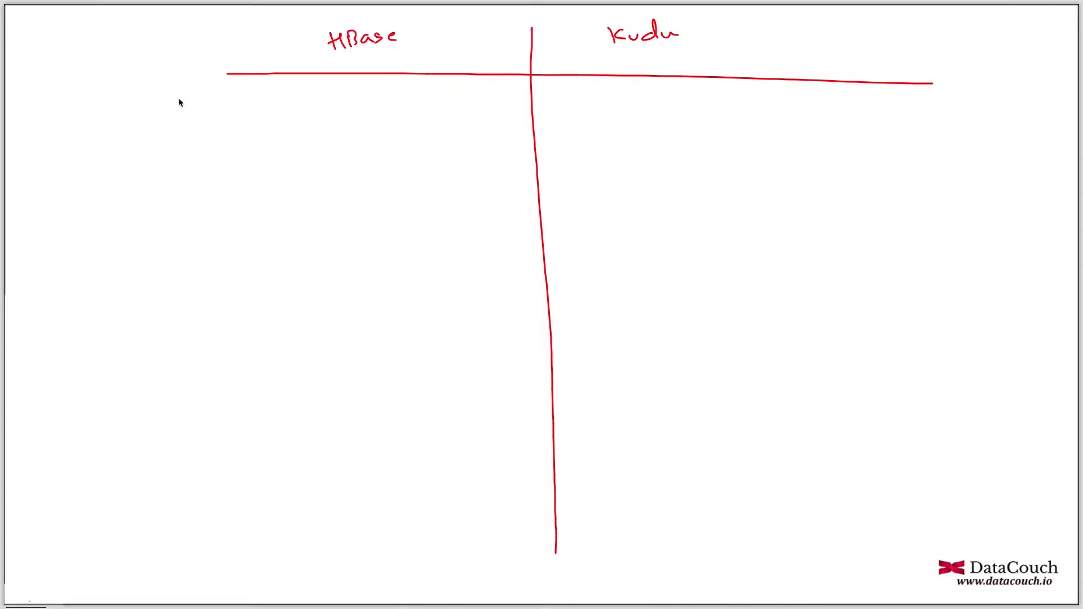
Step: Draw a red star bullet under HBase and start writing 'ASF in 2008'
drag(162, 97, 176, 117)
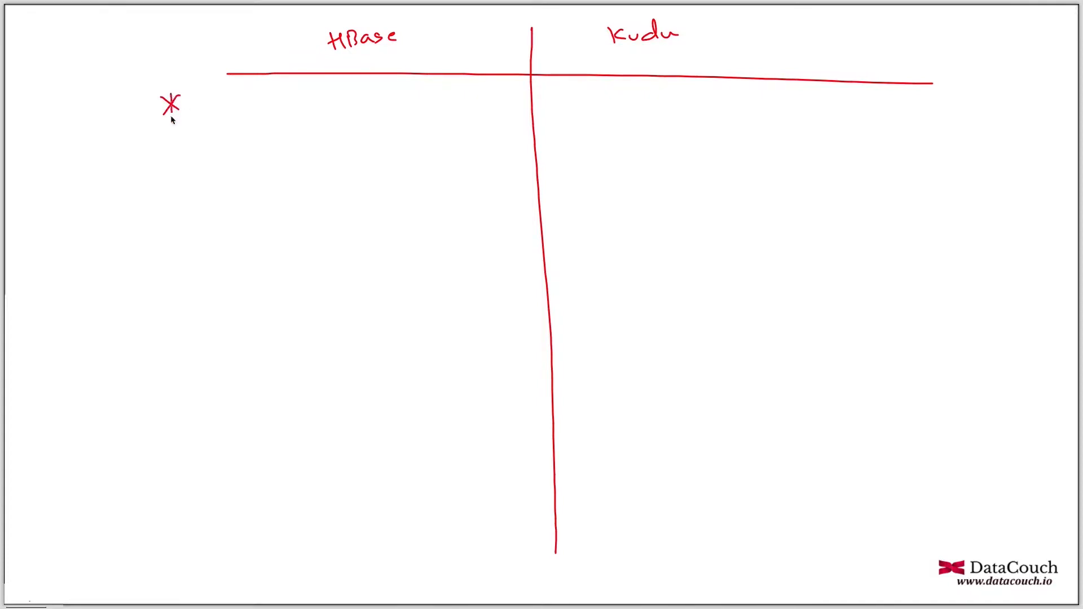
drag(221, 104, 270, 107)
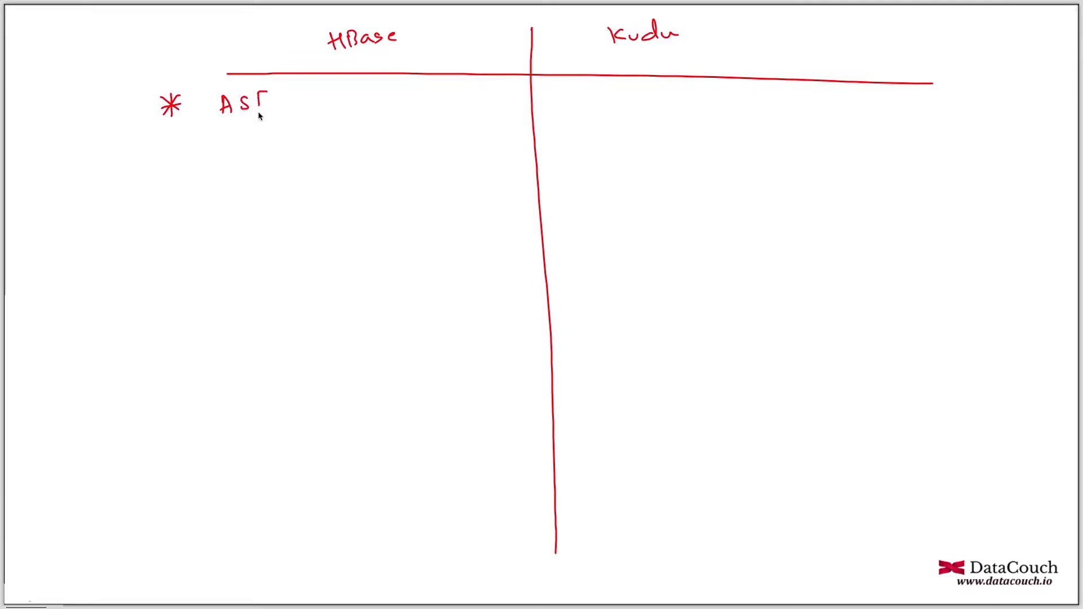
drag(256, 104, 242, 124)
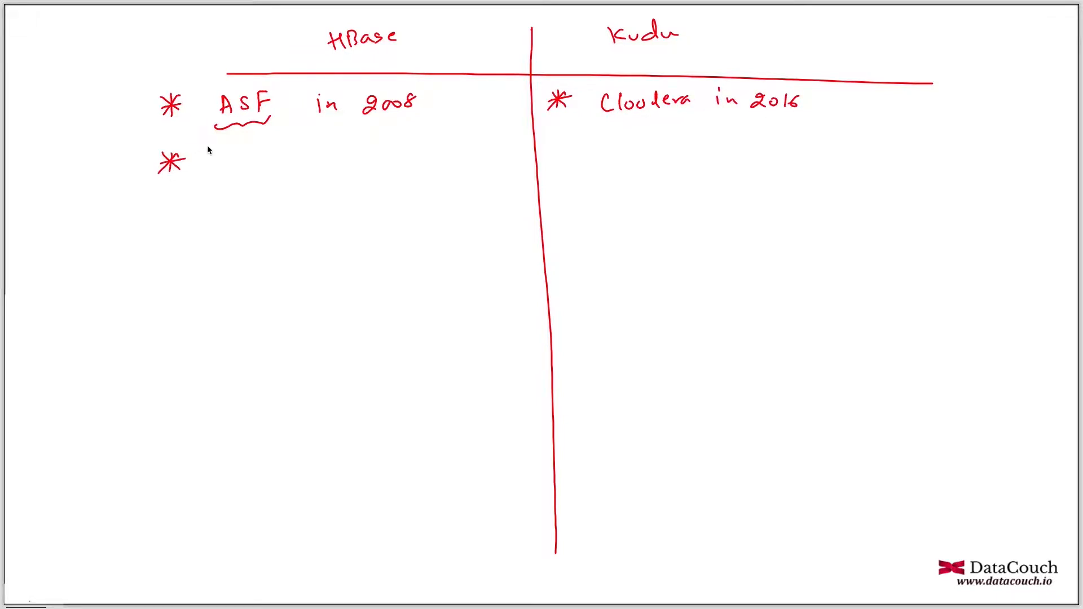
mouse_move(237, 178)
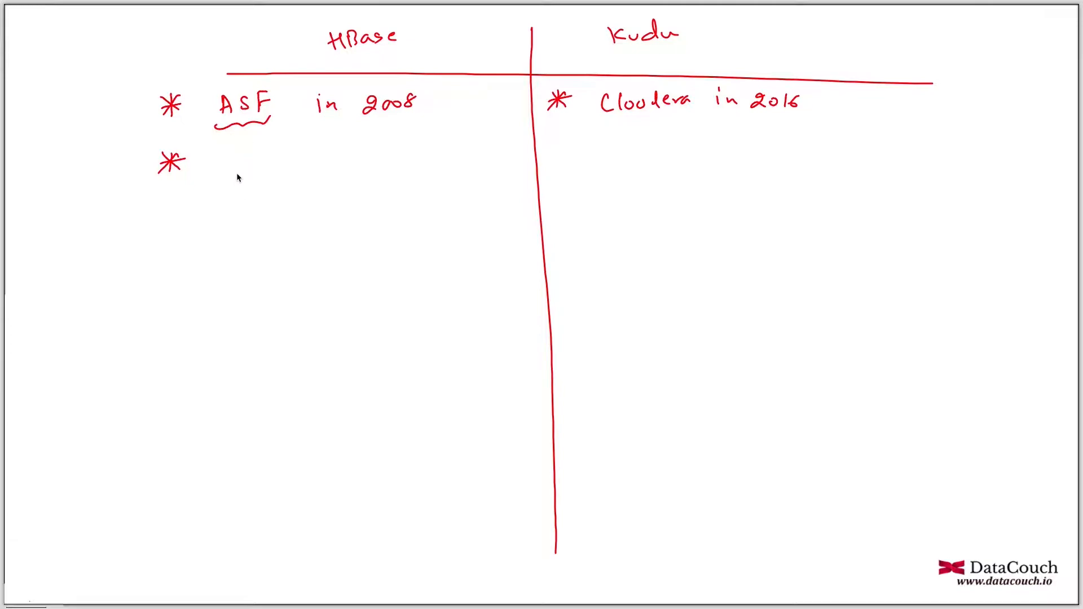
mouse_move(232, 168)
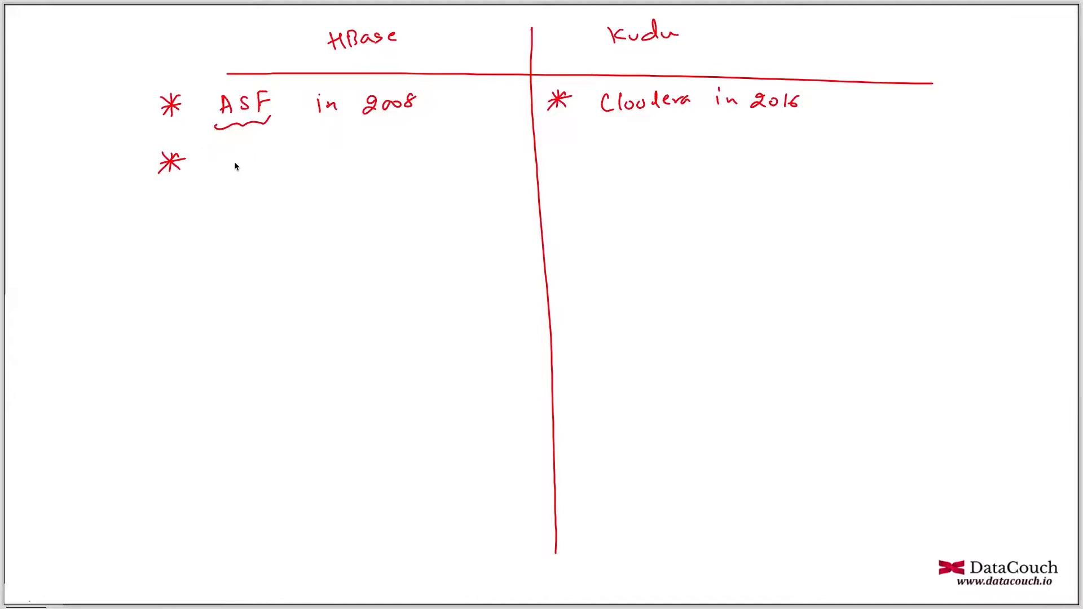
mouse_move(233, 161)
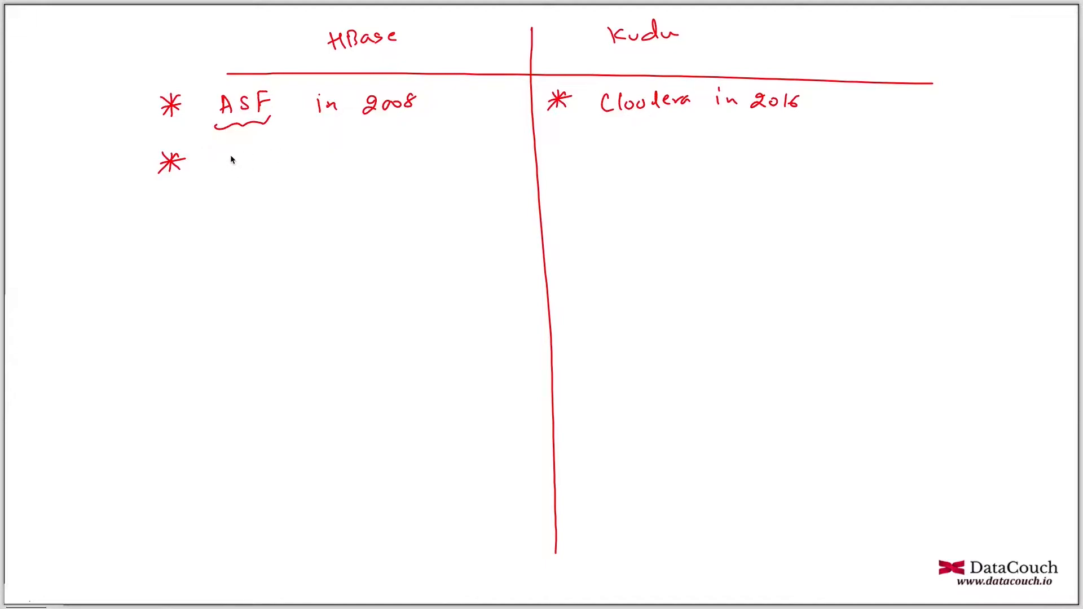
Step: Write 'BigTable [millions of columns]' and 'Not Based on BigTable [limited number of columns]', then star
text(Big Ta)
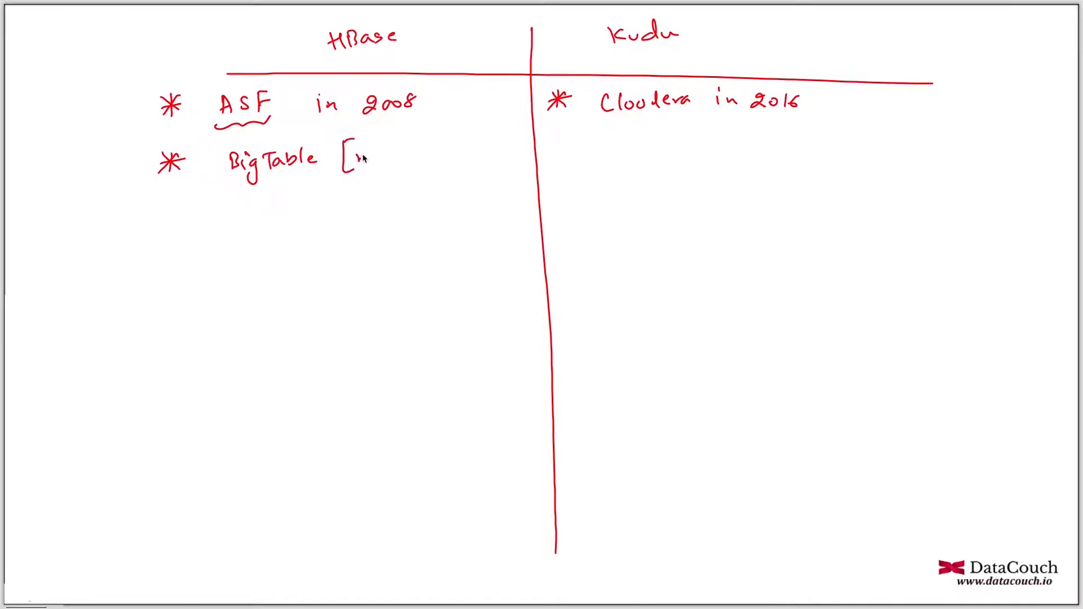
text(millions of columns])
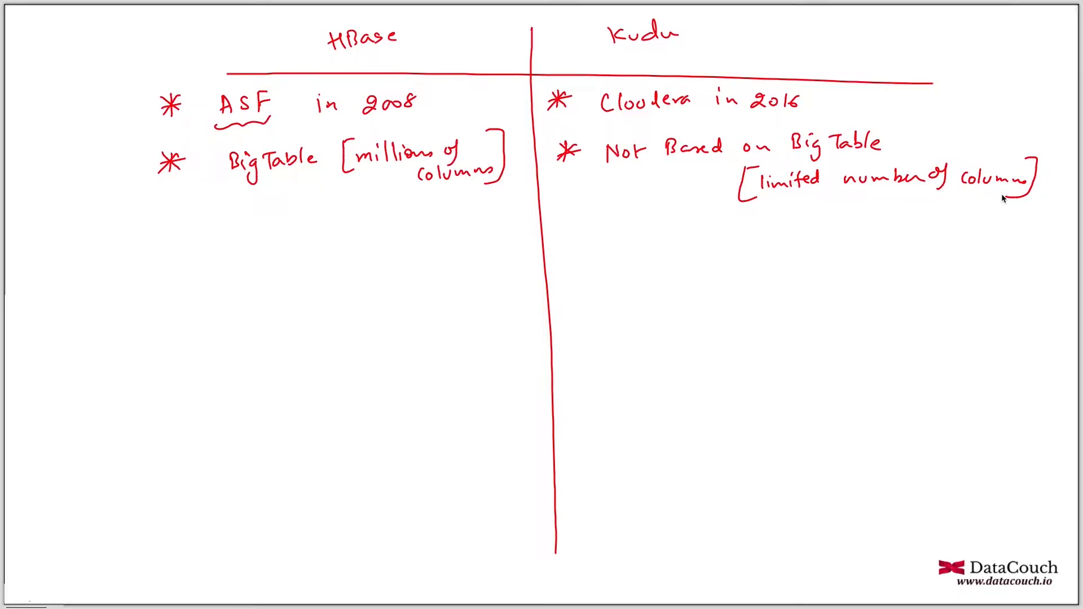
click(164, 222)
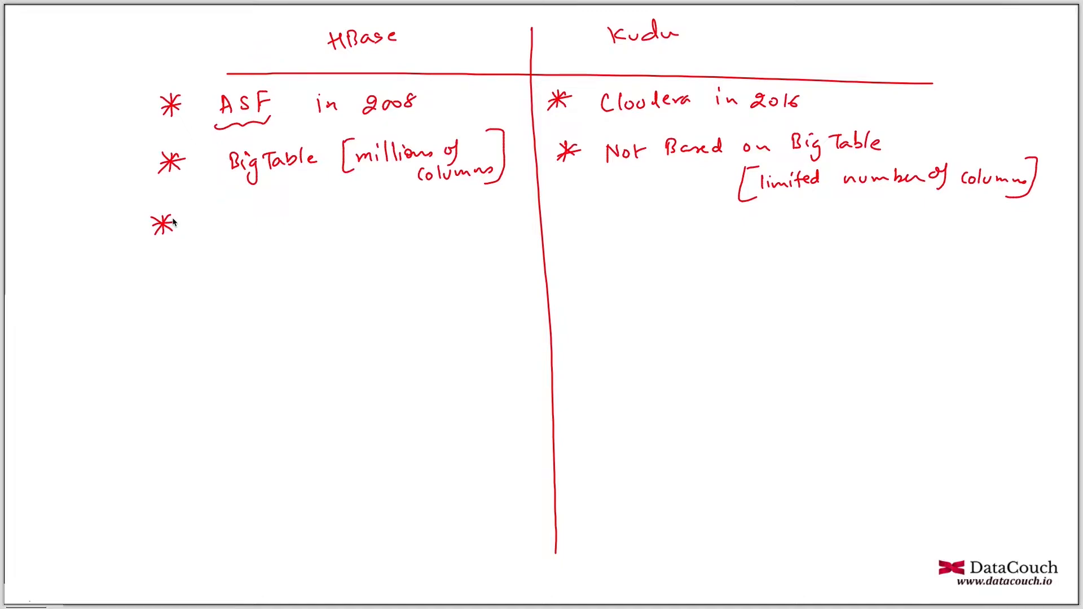
mouse_move(241, 219)
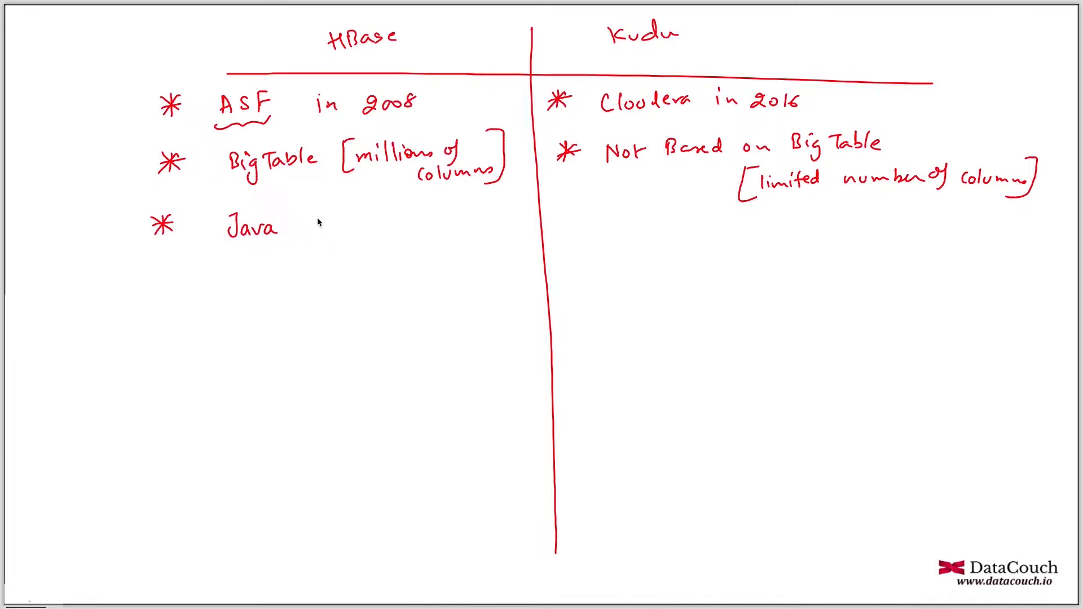
mouse_move(328, 233)
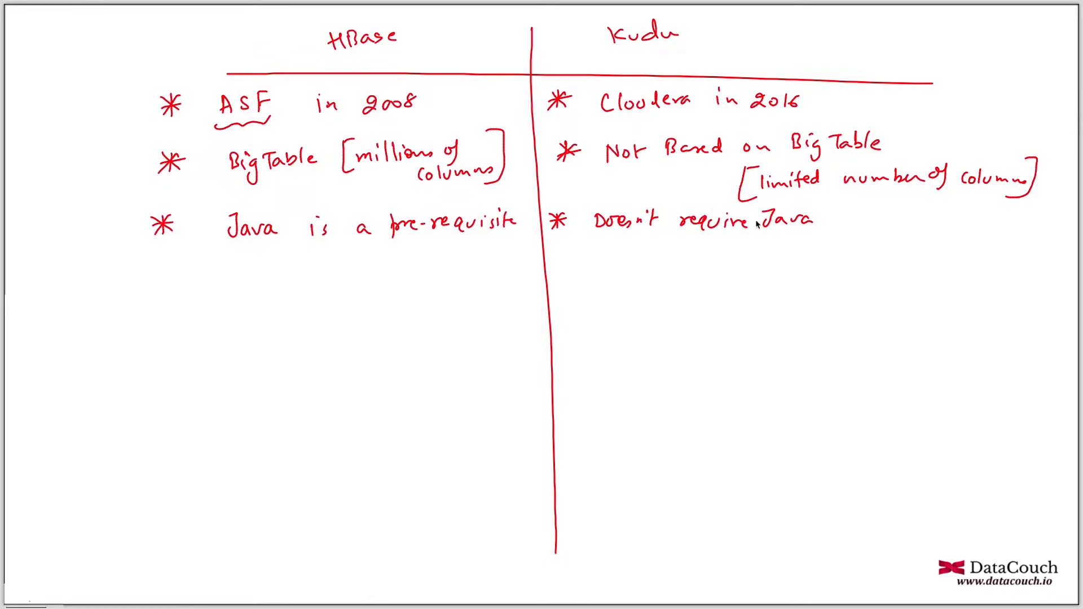
mouse_move(857, 219)
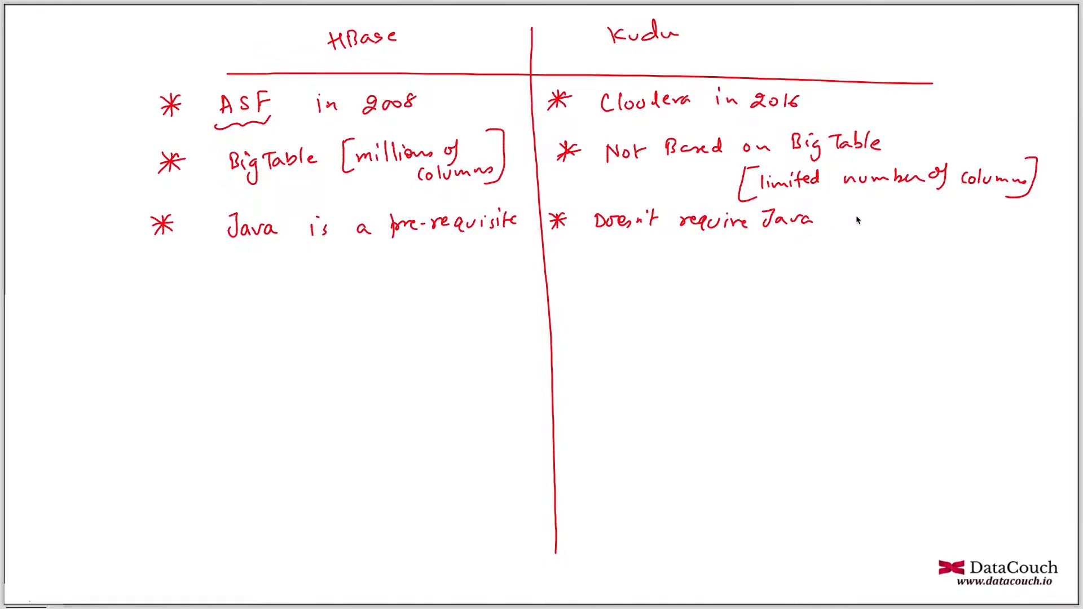
mouse_move(840, 230)
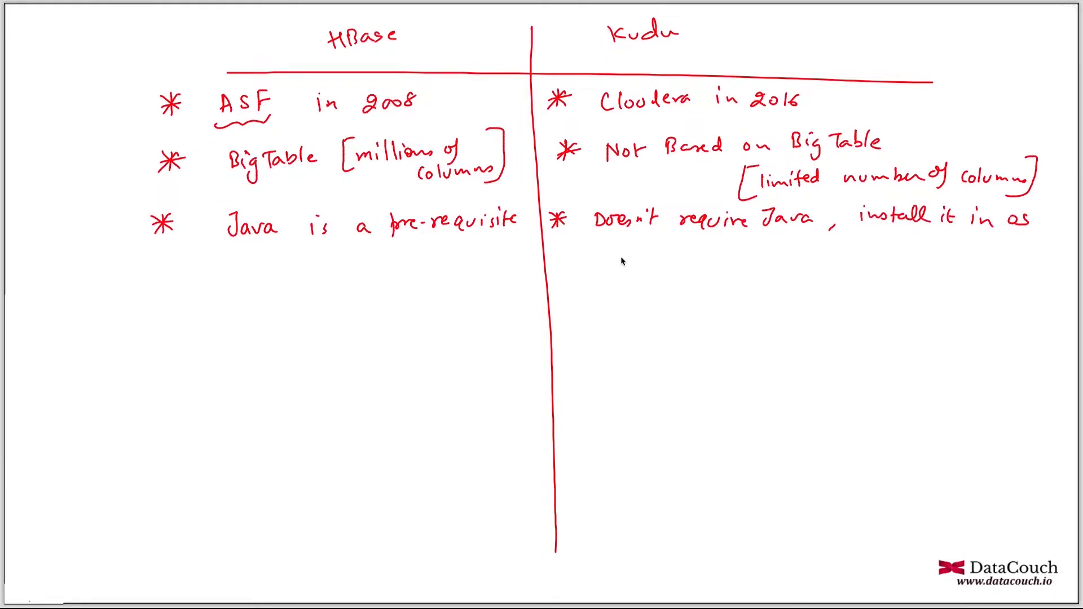
mouse_move(900, 252)
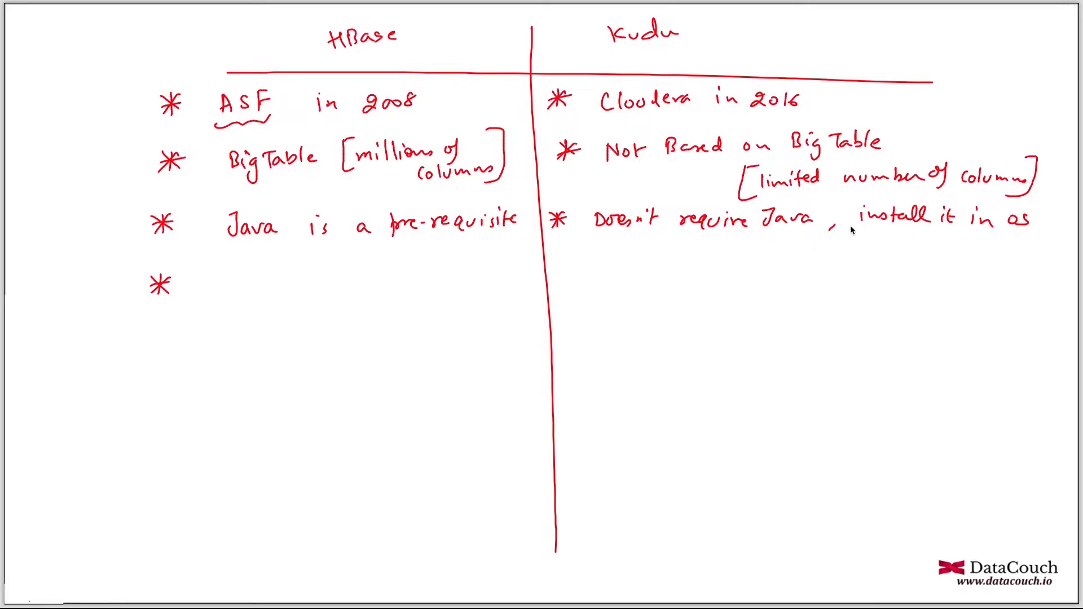
mouse_move(853, 231)
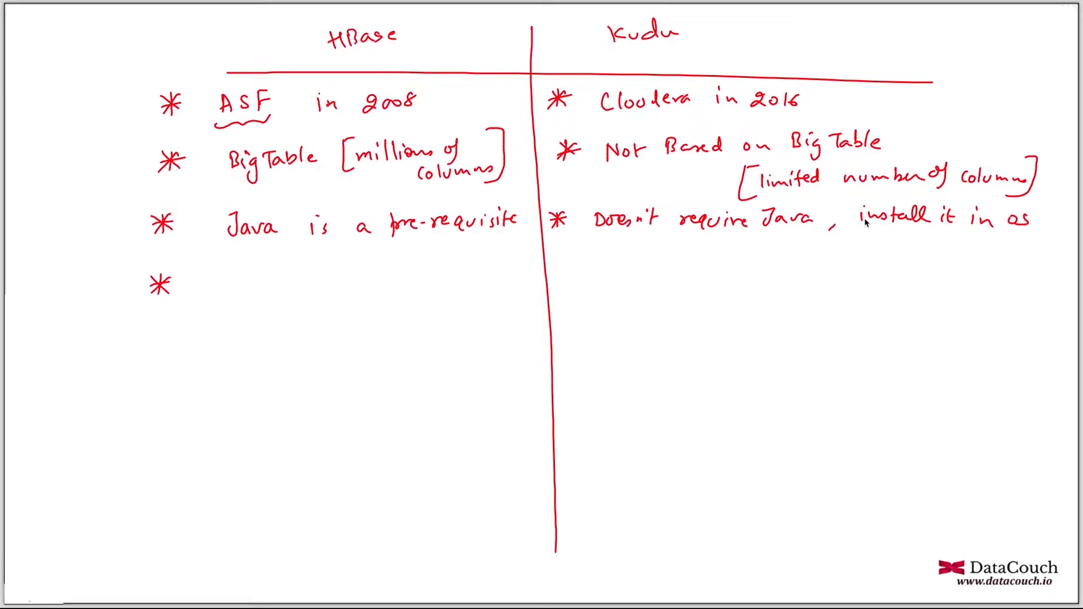
mouse_move(272, 289)
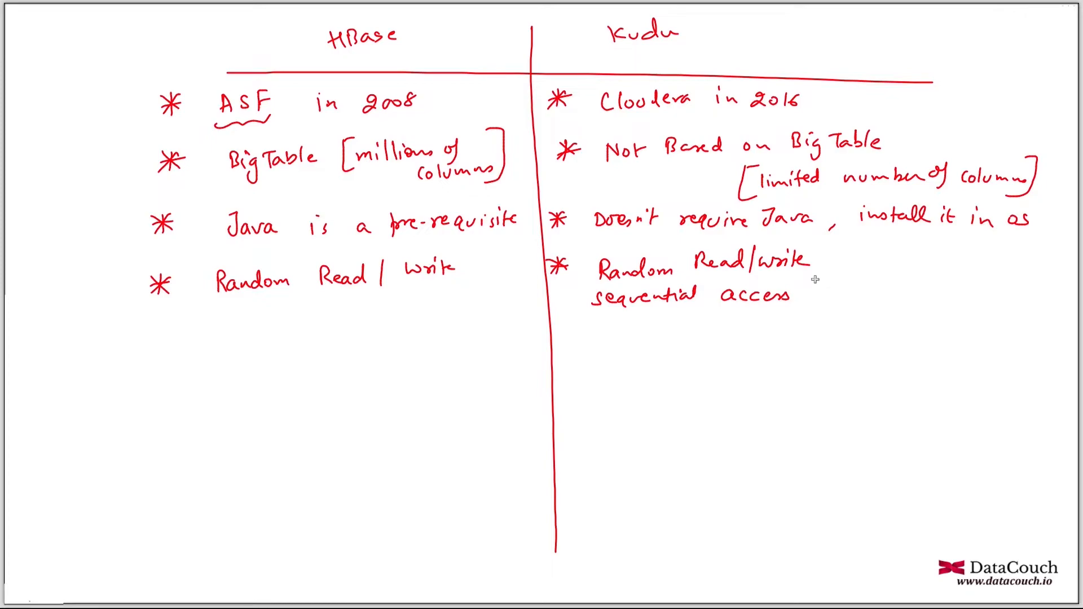
mouse_move(837, 255)
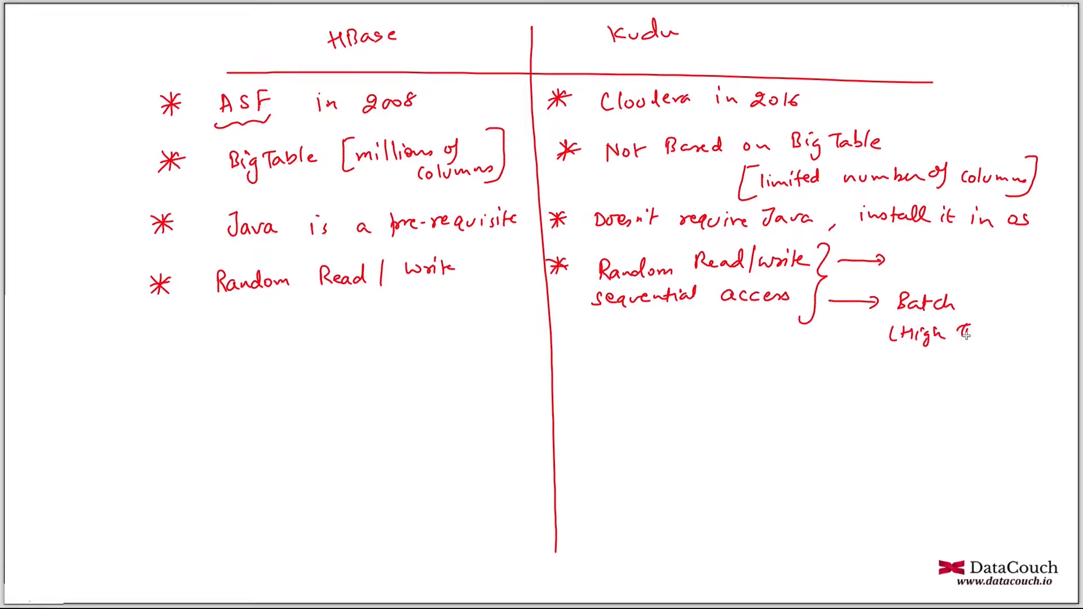
Step: Write 'Batch (High Throughput)' beside Kudu's random read/write and sequential access bullet
text(Throughput))
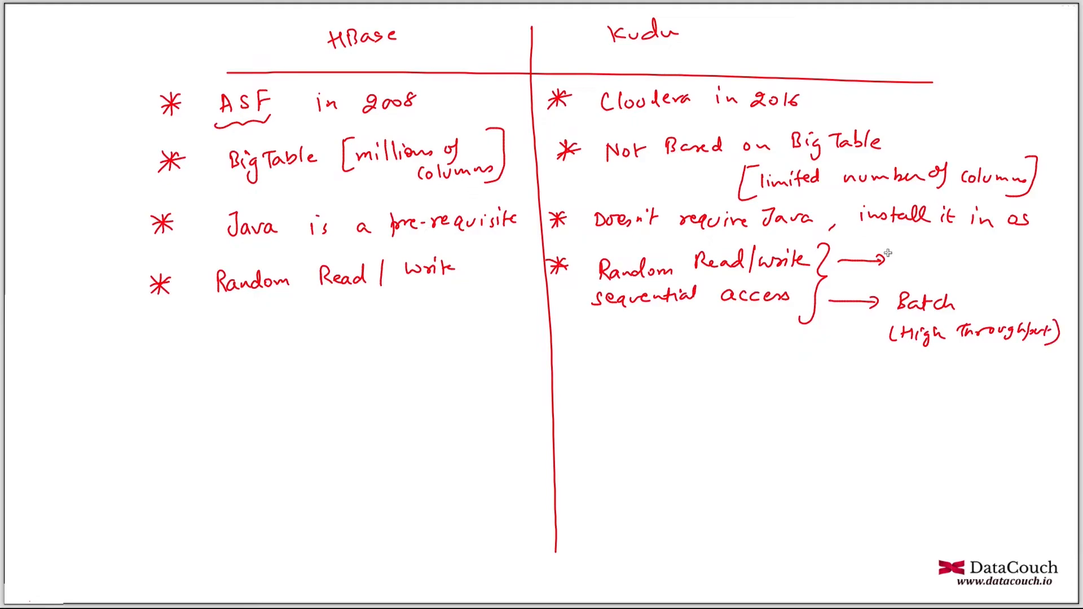
mouse_move(898, 252)
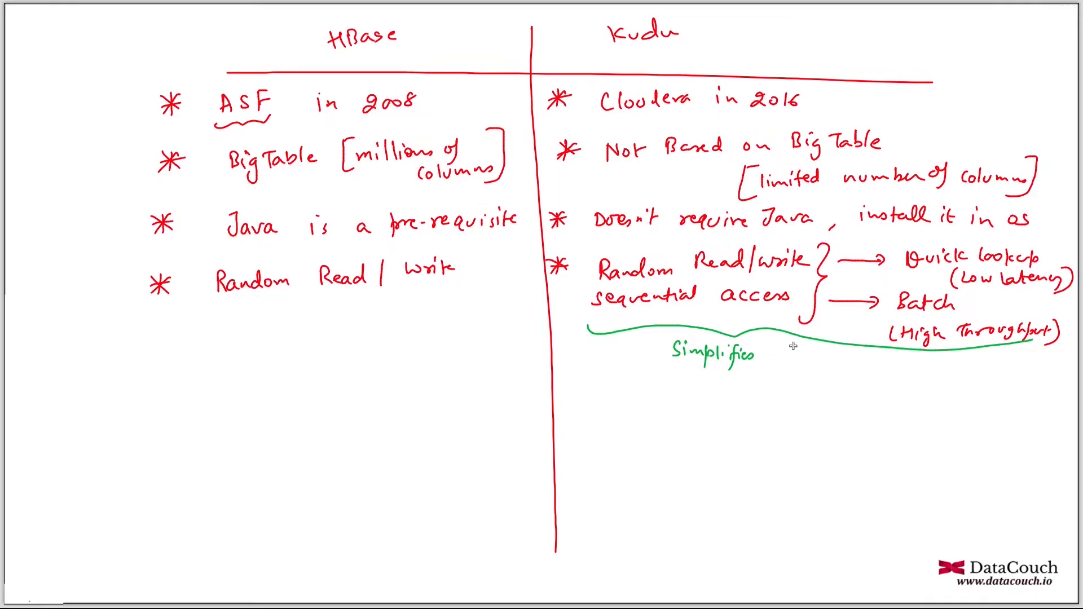
Step: Write 'Simplifies Lambda Architecture' in green beneath Kudu's access bullet
text(Lambda Archi)
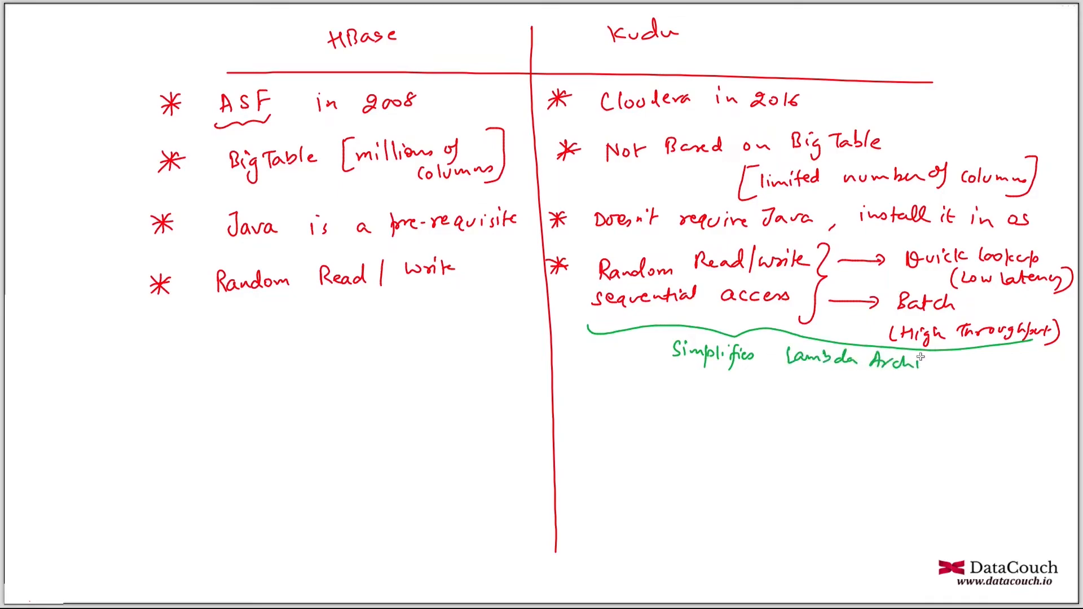
text(tecture)
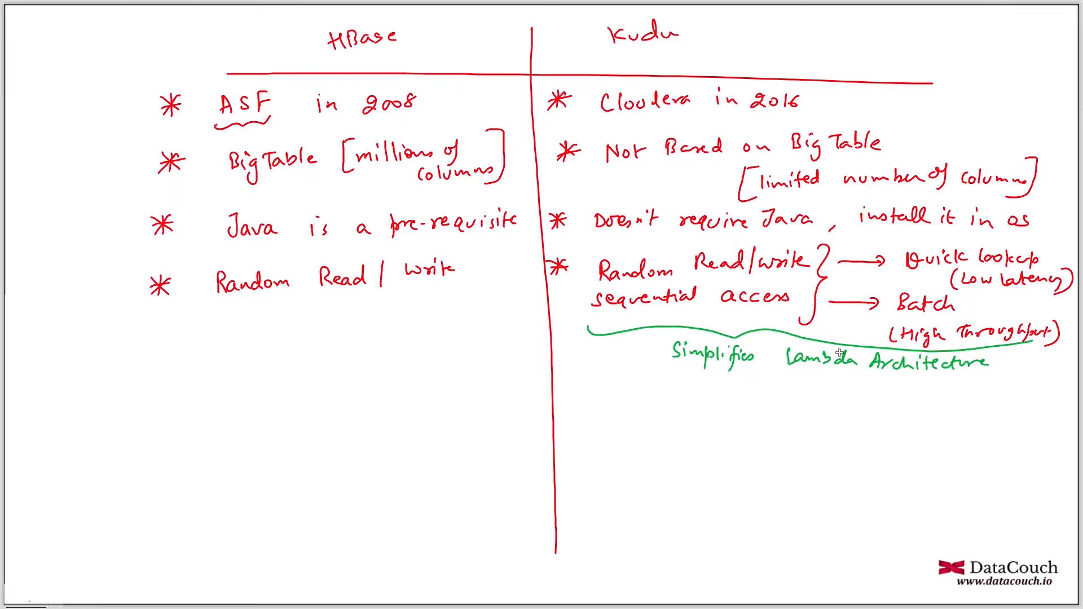
mouse_move(846, 74)
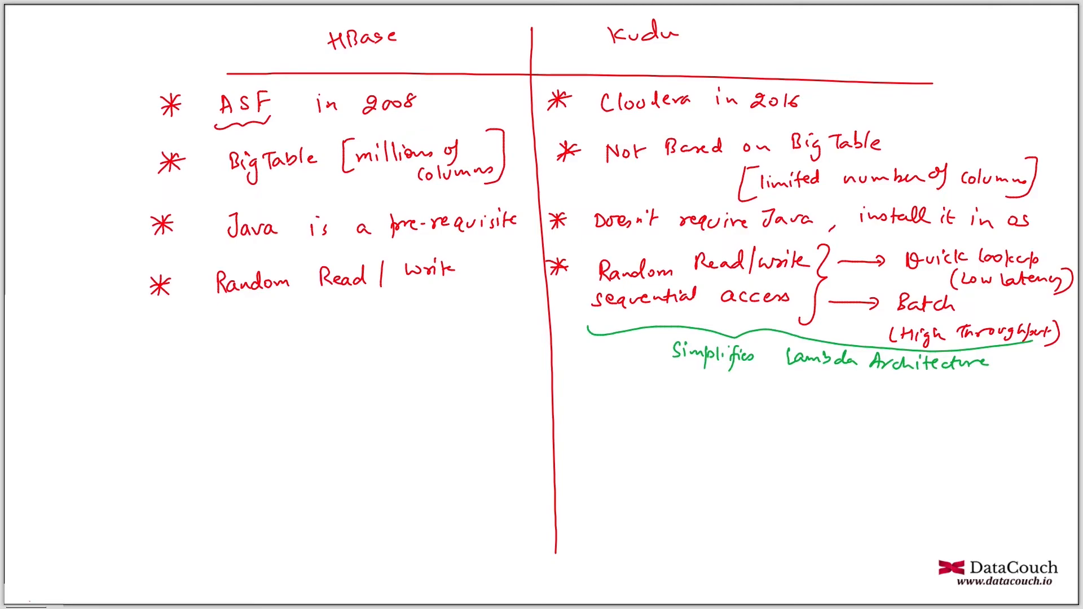
mouse_move(151, 373)
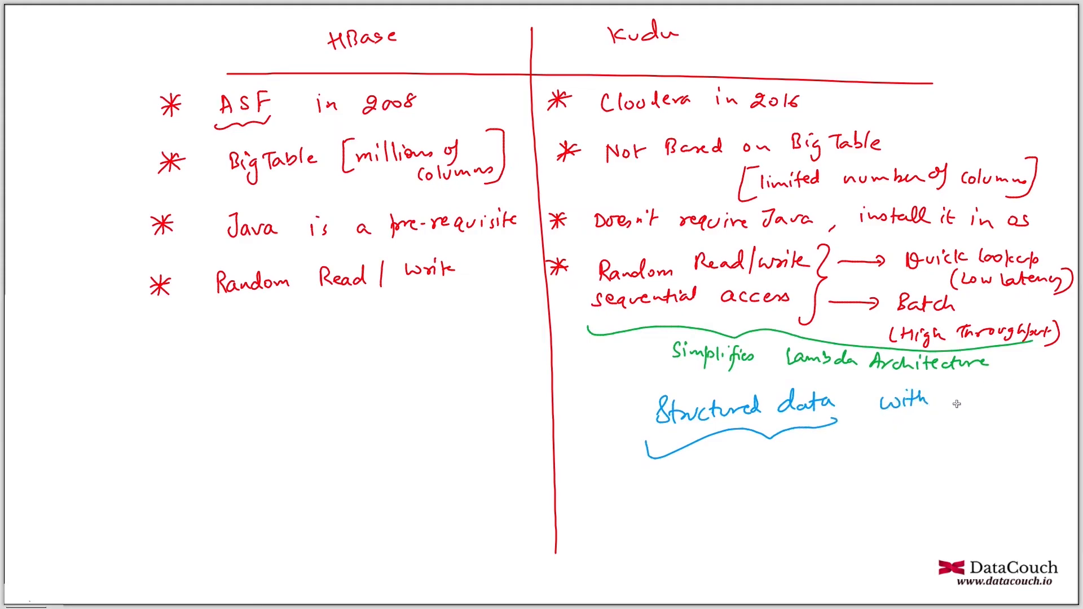
Step: Write 'Structured data with few columns' and '(Relational data model)' in blue for Kudu
text(few columns)
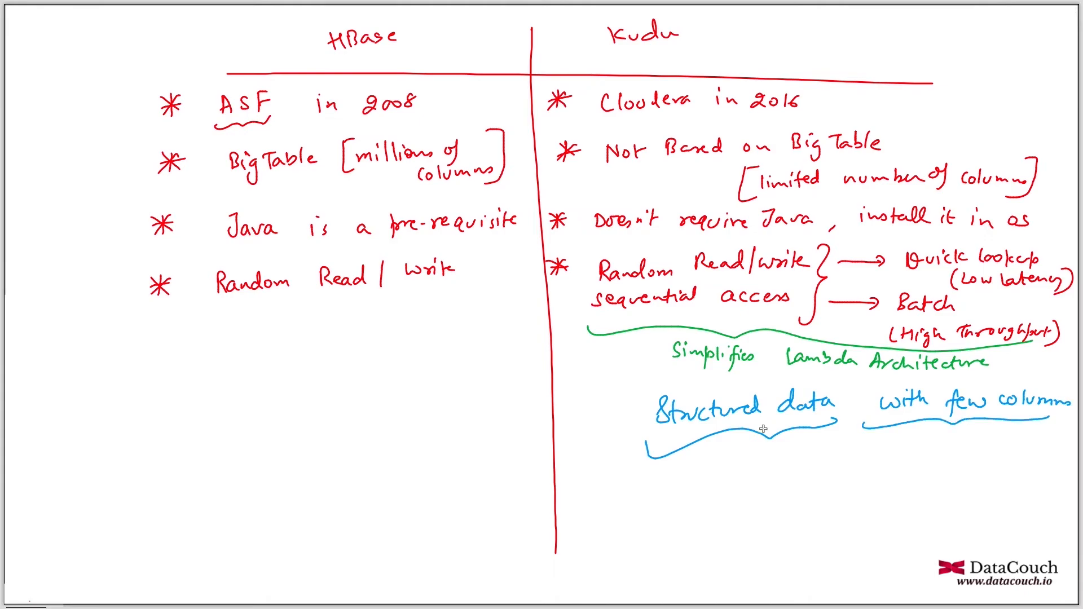
text([Relational)
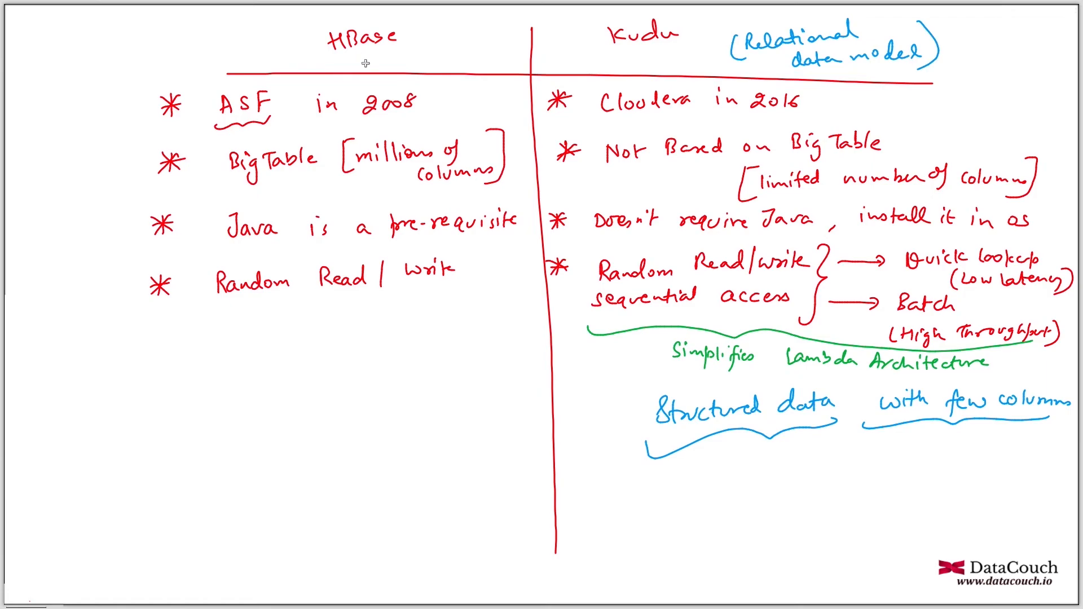
mouse_move(385, 52)
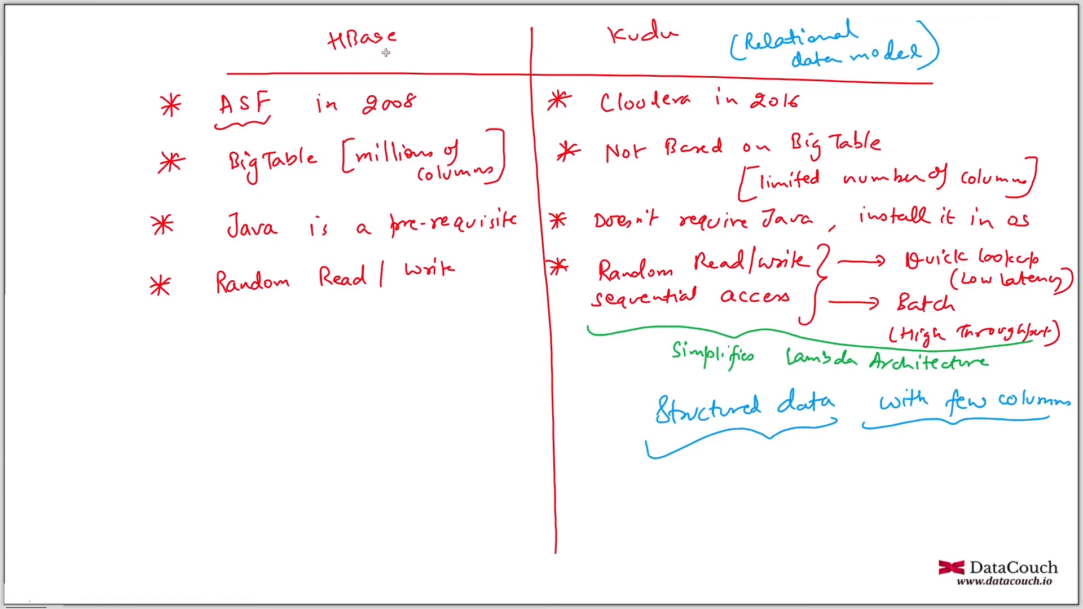
mouse_move(385, 53)
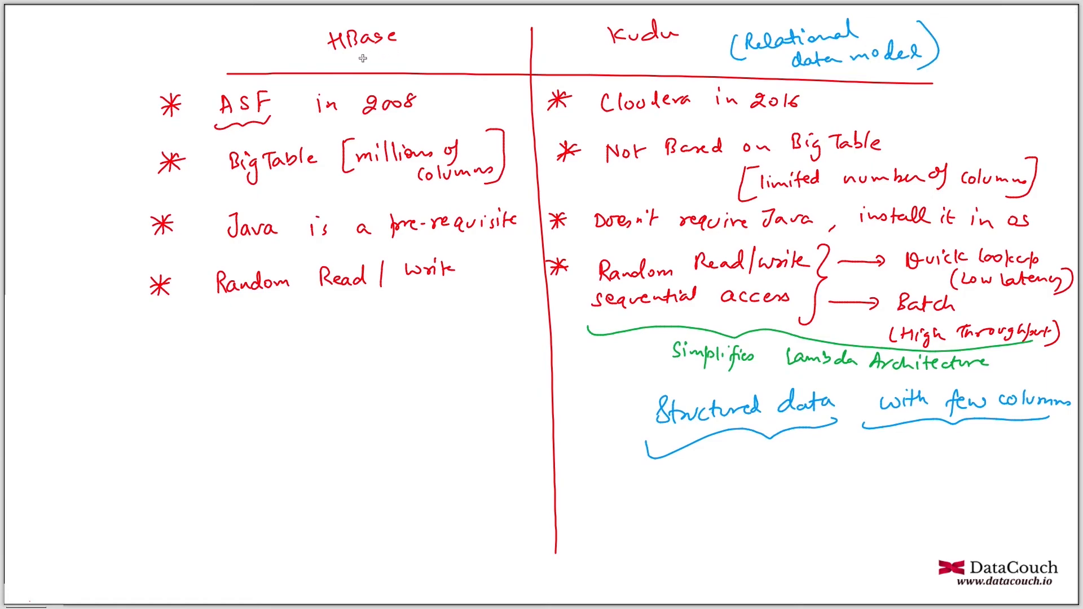
Step: Begin writing '(column family oriented & flexible)' in blue under the HBase heading
text((col)
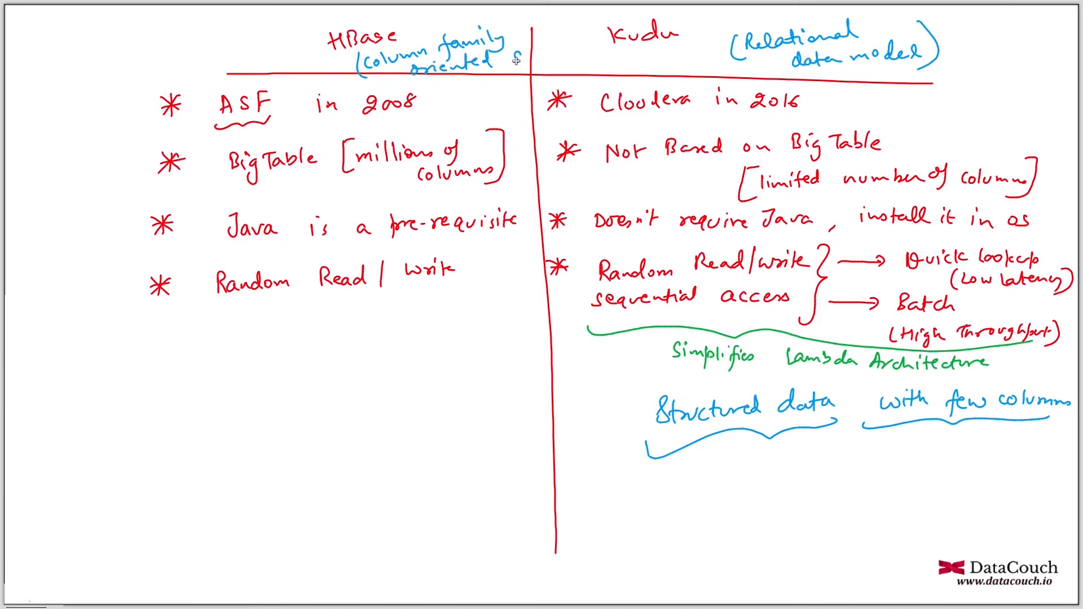
mouse_move(453, 90)
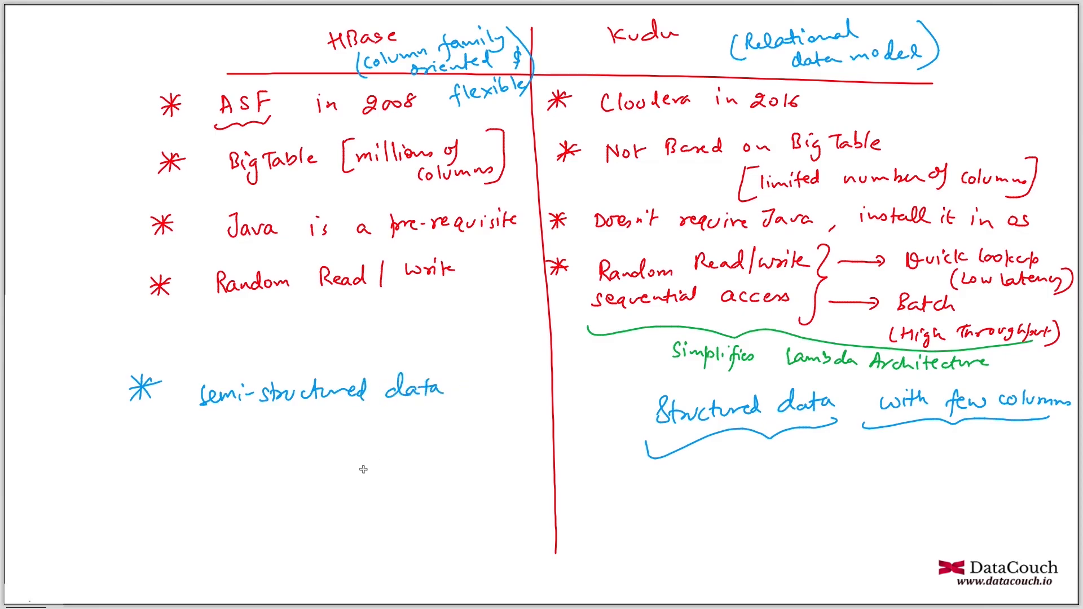
mouse_move(411, 427)
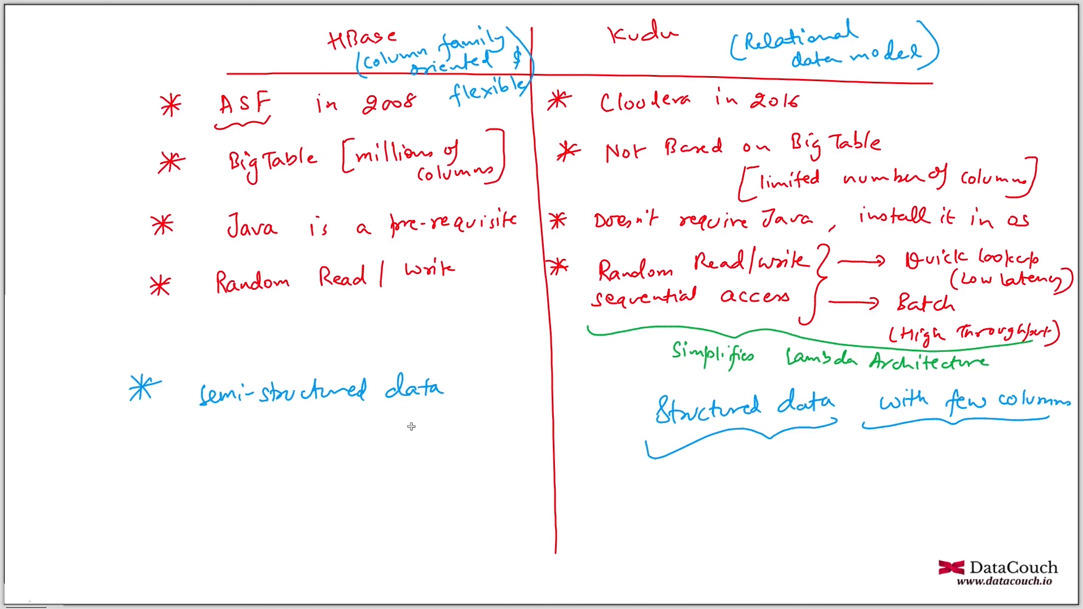
mouse_move(385, 428)
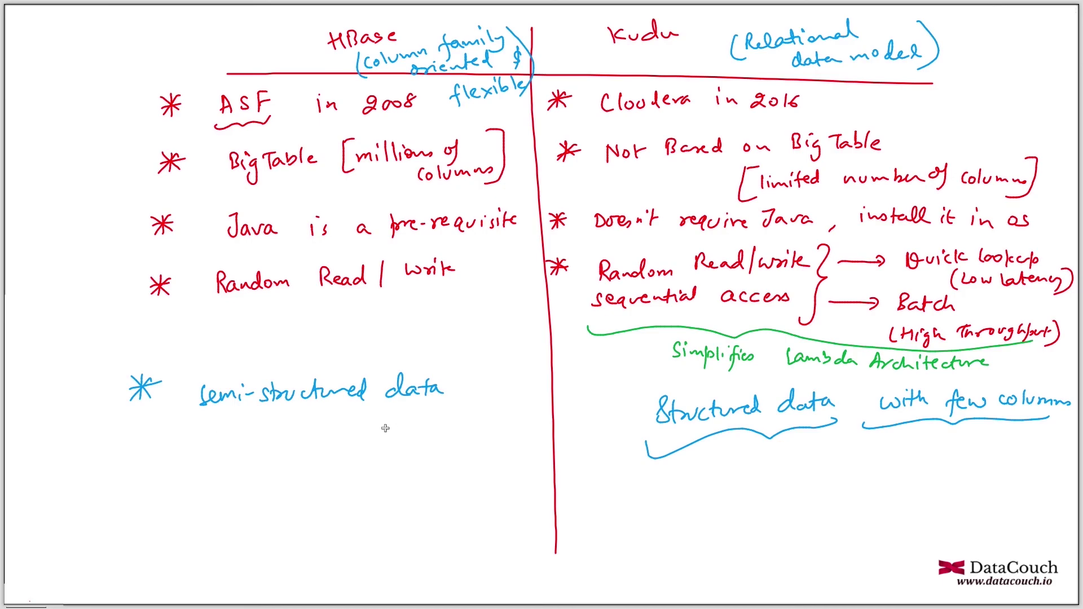